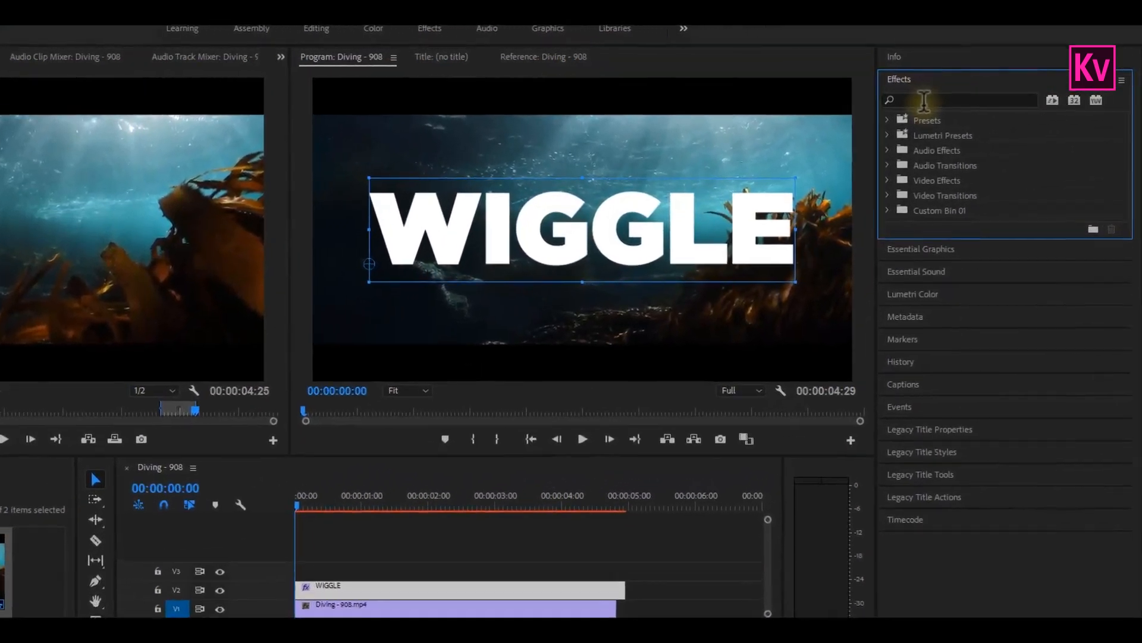
# - Apply Turbulent Displace to the WIGGLE title and trim its end to match the diving footage
pyautogui.write('turb')
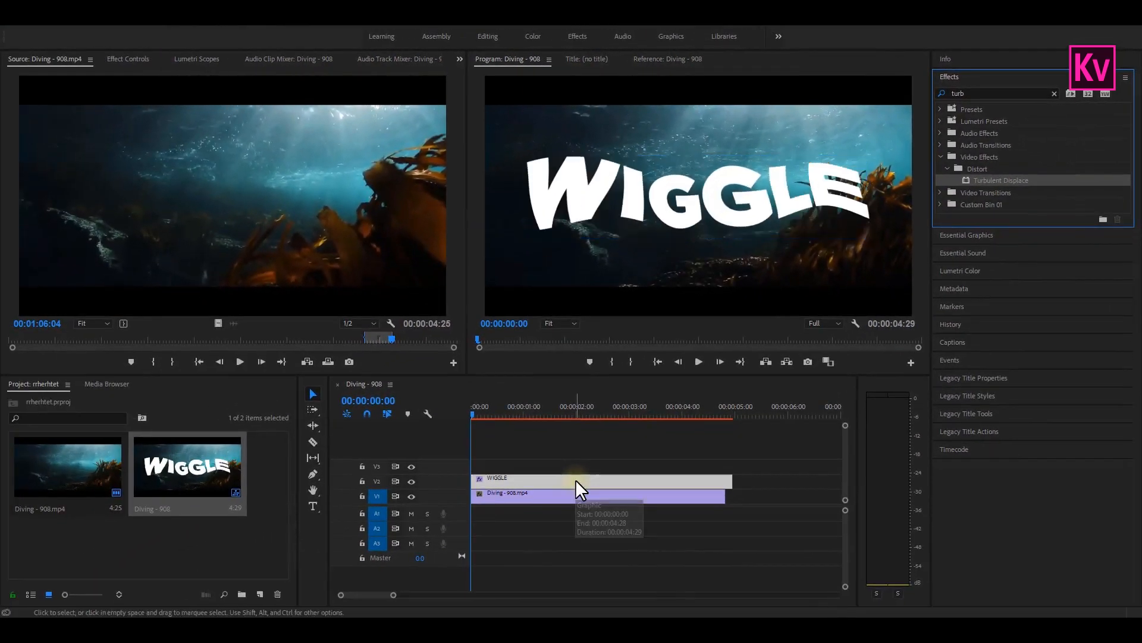
pyautogui.moveTo(732, 481); pyautogui.dragTo(724, 481)
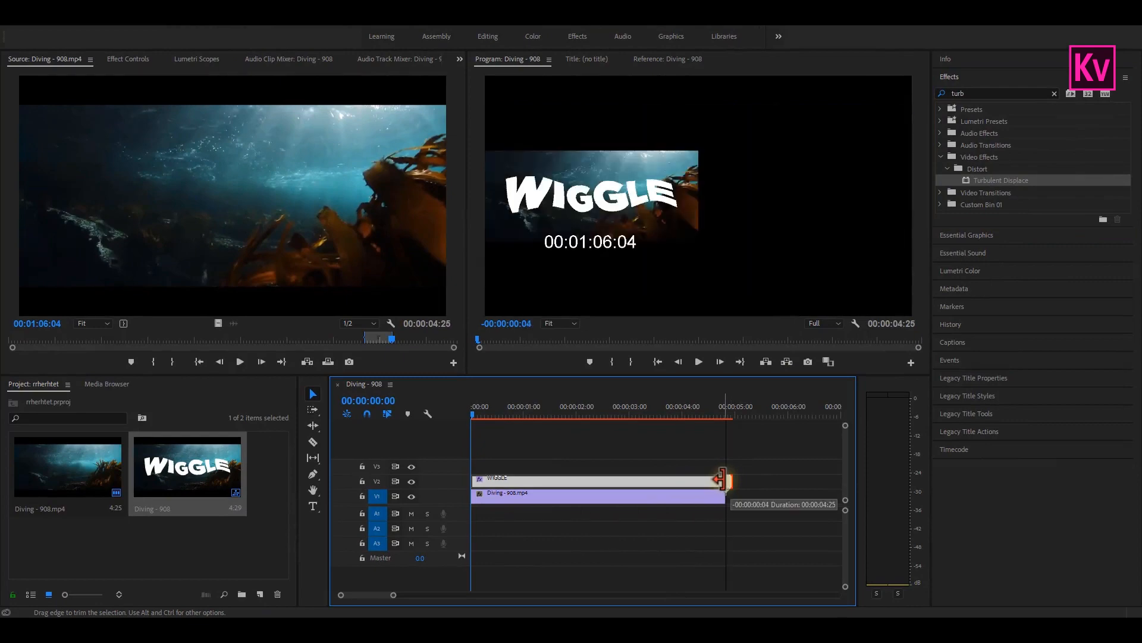
pyautogui.moveTo(721, 480); pyautogui.dragTo(725, 481)
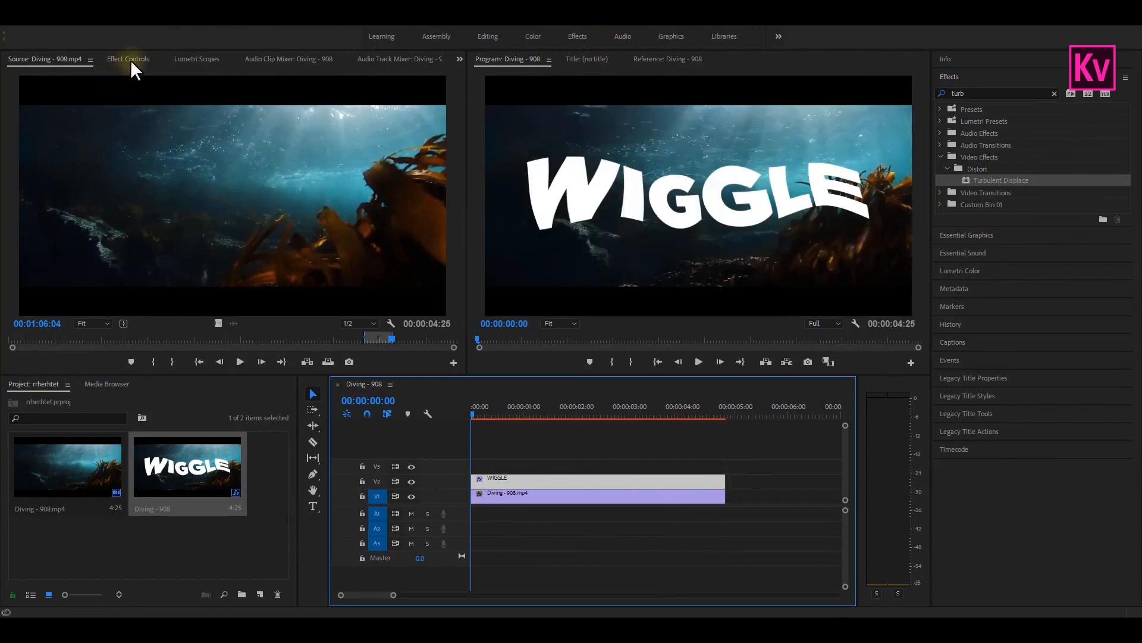
# - Keyframe Turbulent Displace Offset and Evolution (ending at 15.0) so WIGGLE wobbles across the clip
pyautogui.click(128, 59)
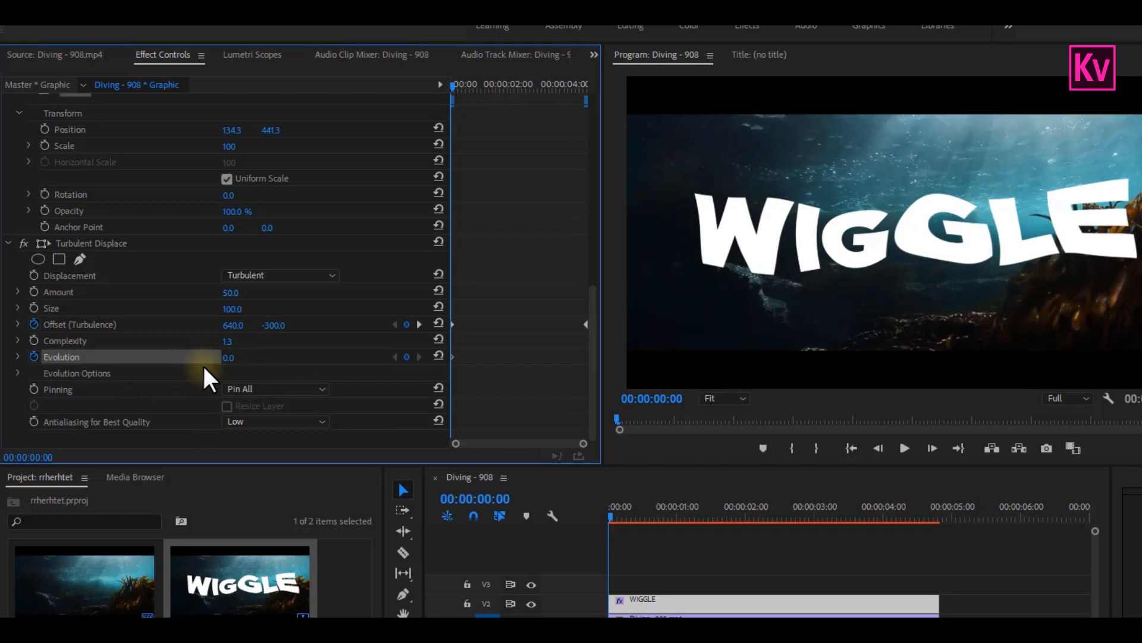
pyautogui.moveTo(463, 110)
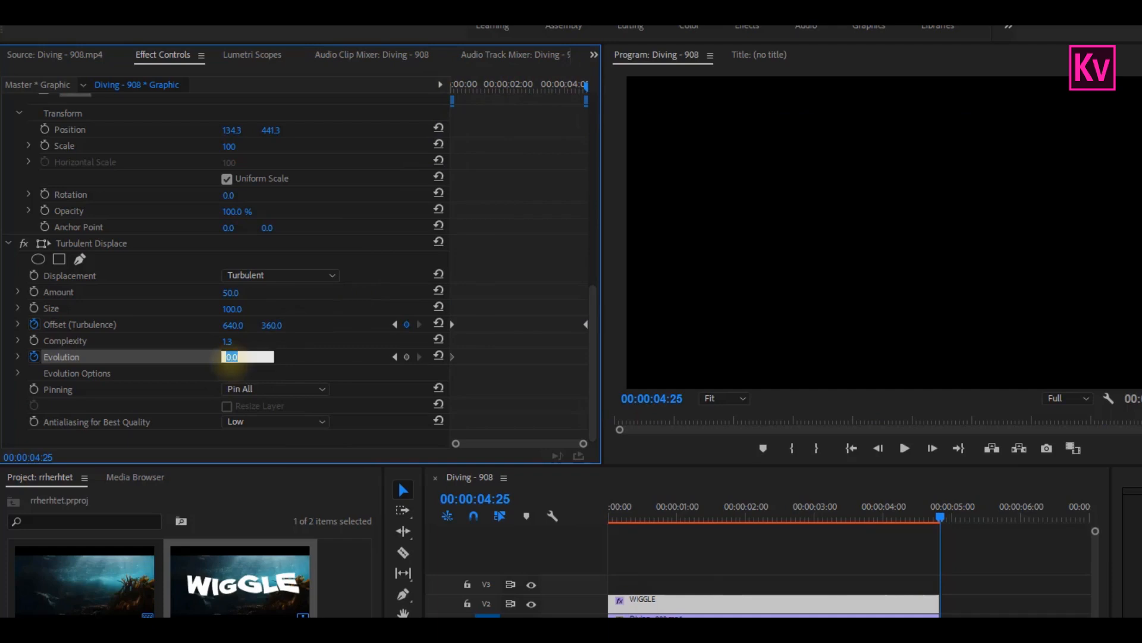
pyautogui.write('15.0')
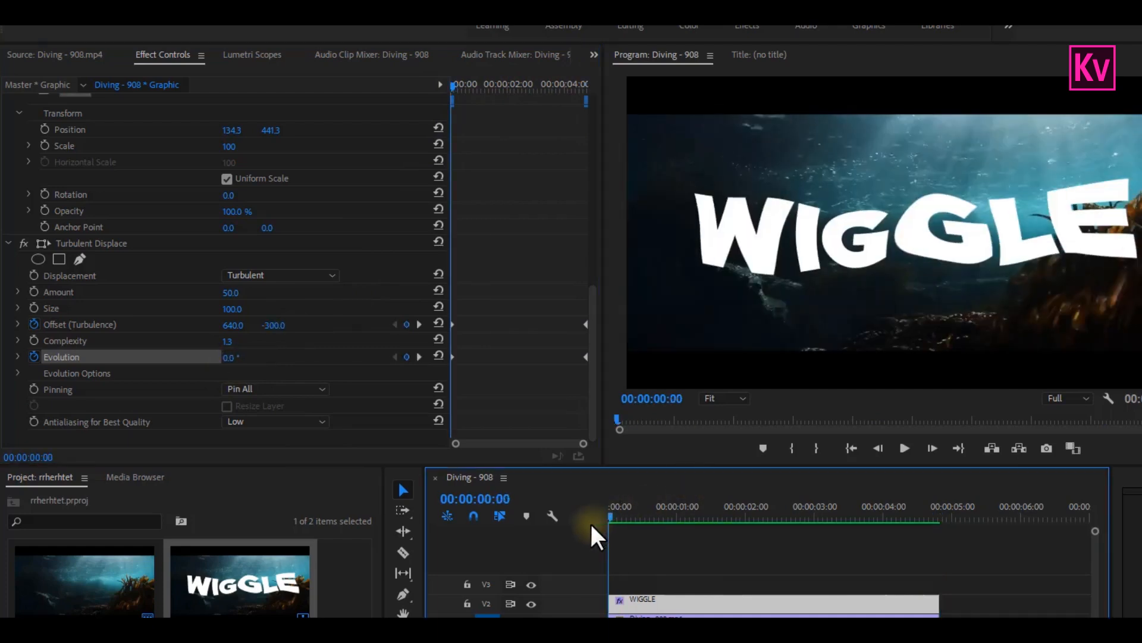
pyautogui.click(903, 449)
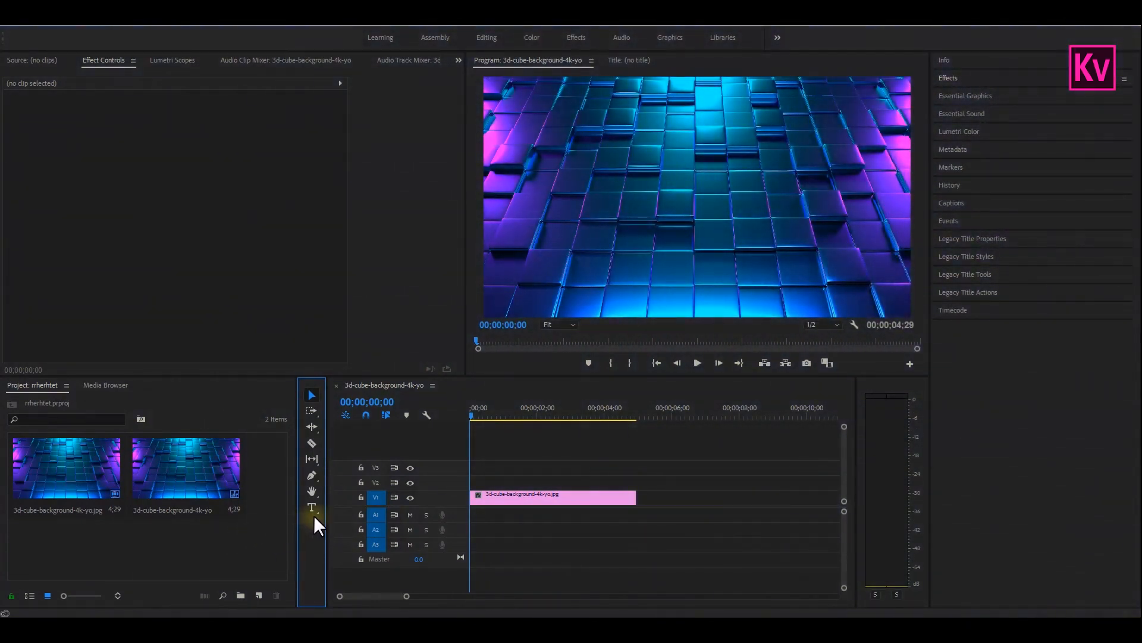
# - Create the BLOCK WIPE text title over the cube background and adjust it in Essential Graphics
pyautogui.click(311, 508)
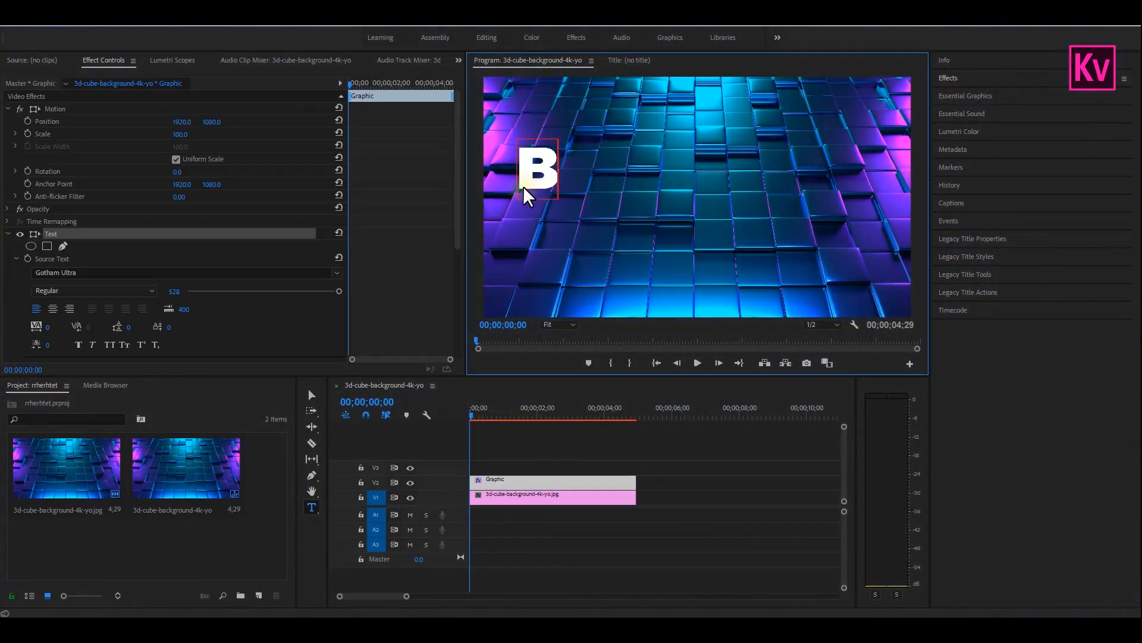
pyautogui.write('LOCK WIP')
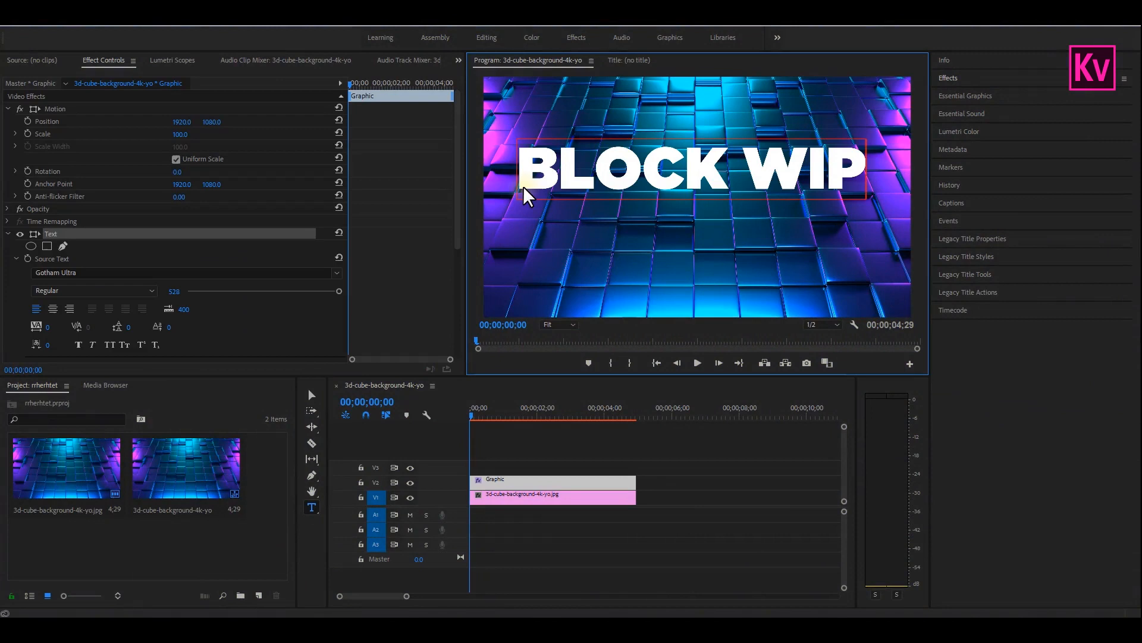
pyautogui.click(965, 95)
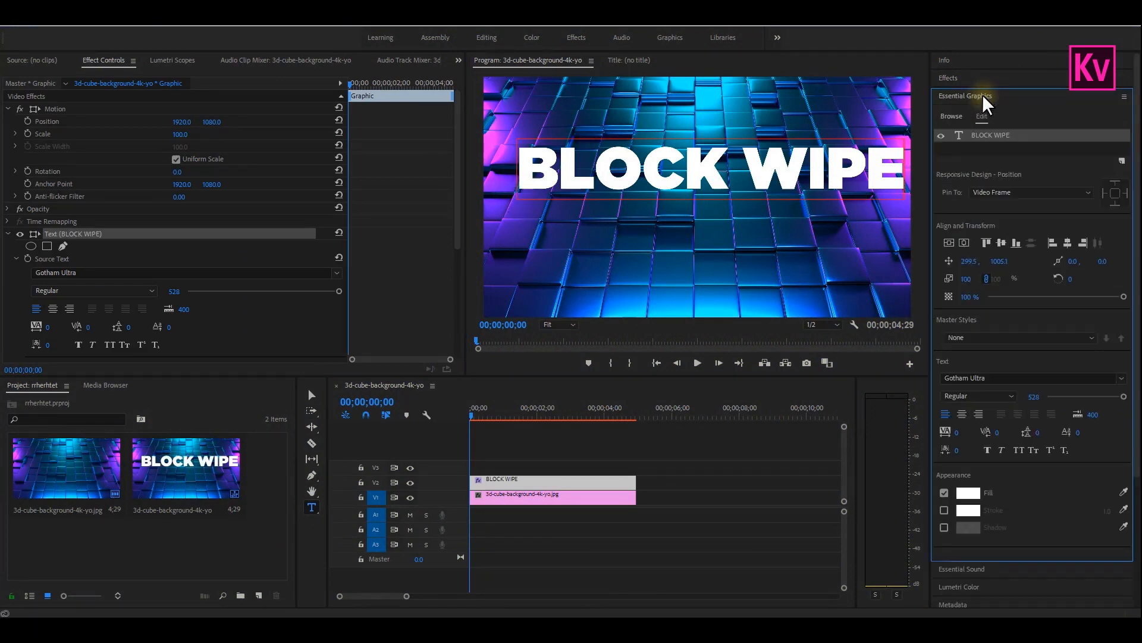
pyautogui.click(963, 243)
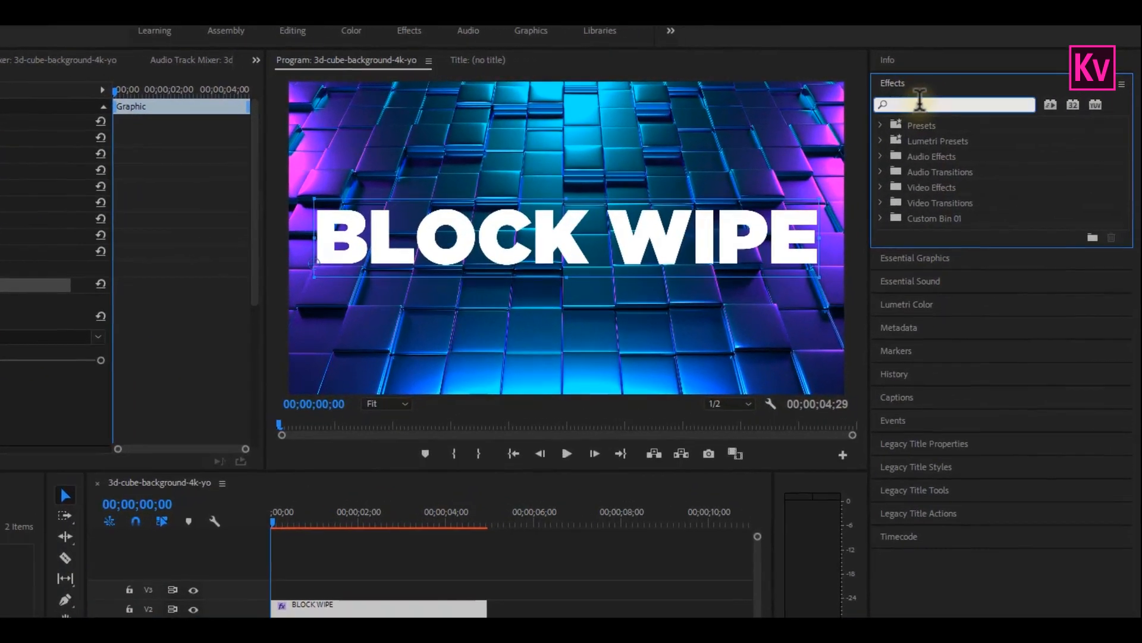
# - Apply Block Dissolve with 60 by 60 blocks and keyframe Transition Completion from 0% to 100%
pyautogui.write('BLOCK')
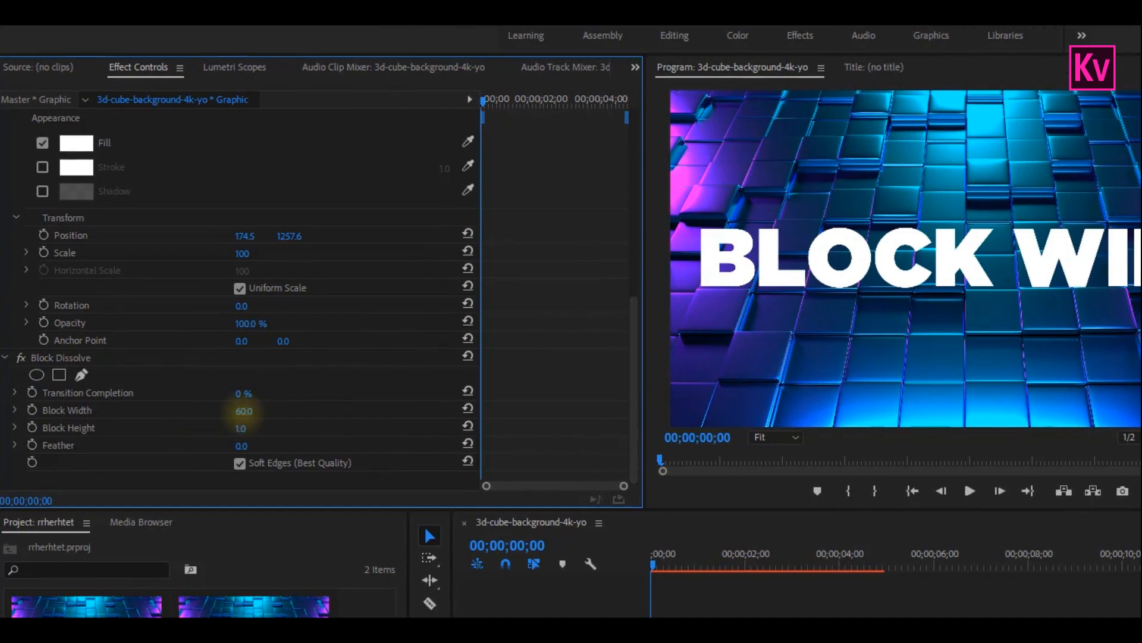
pyautogui.click(241, 427)
pyautogui.write('60.')
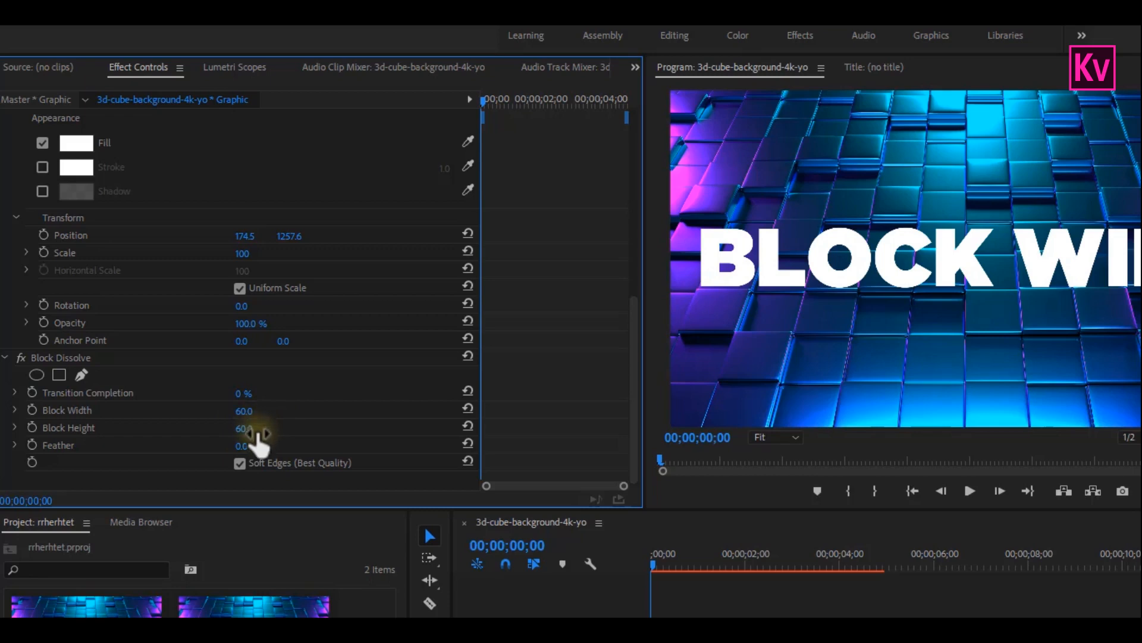
pyautogui.click(239, 462)
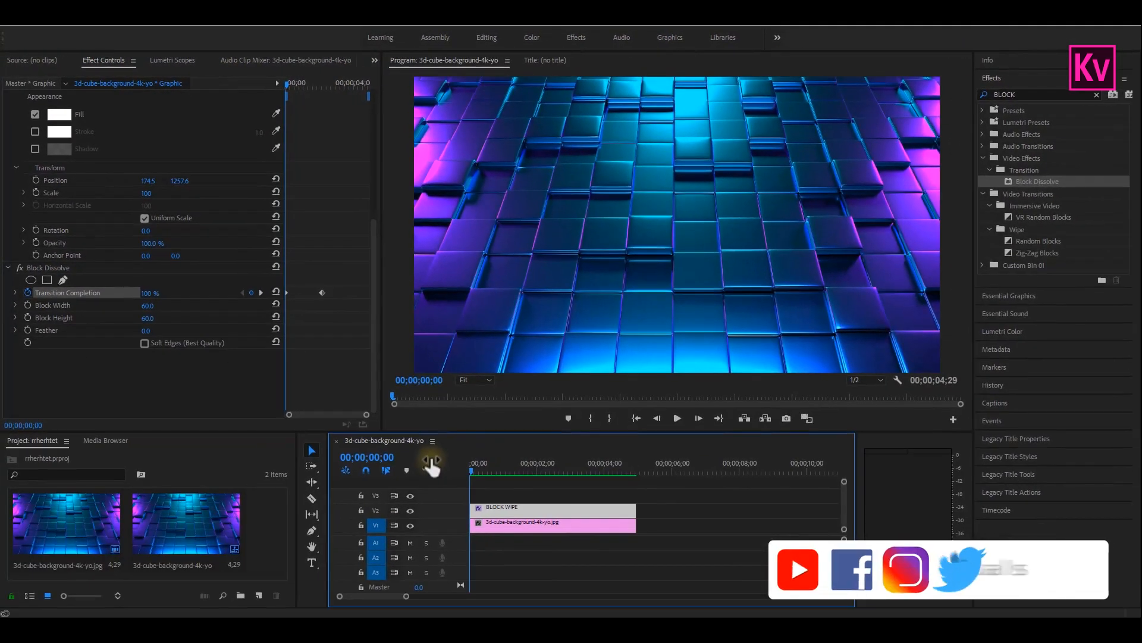
pyautogui.click(675, 418)
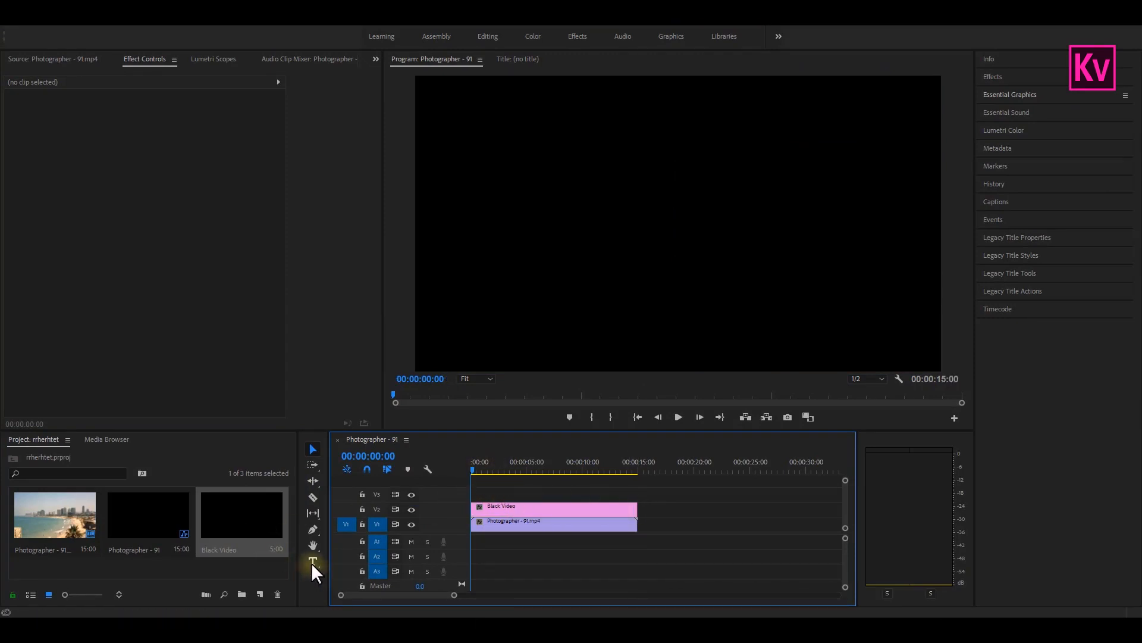
# - Add a large white KING text title above the black video and shorten its clip
pyautogui.click(313, 561)
pyautogui.write('KING')
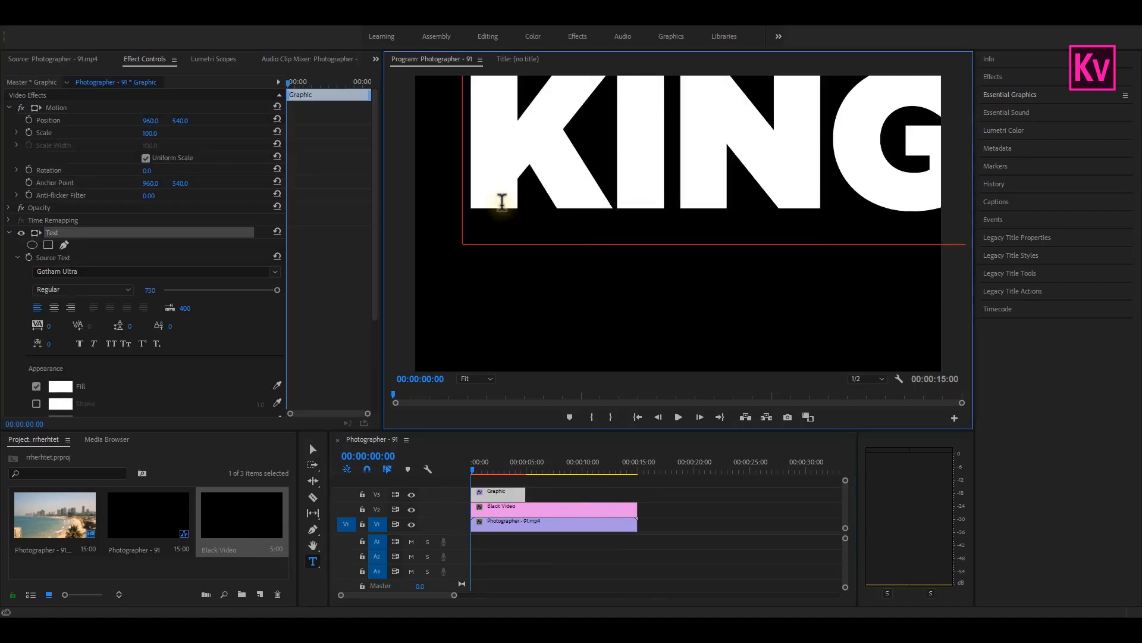
pyautogui.click(312, 449)
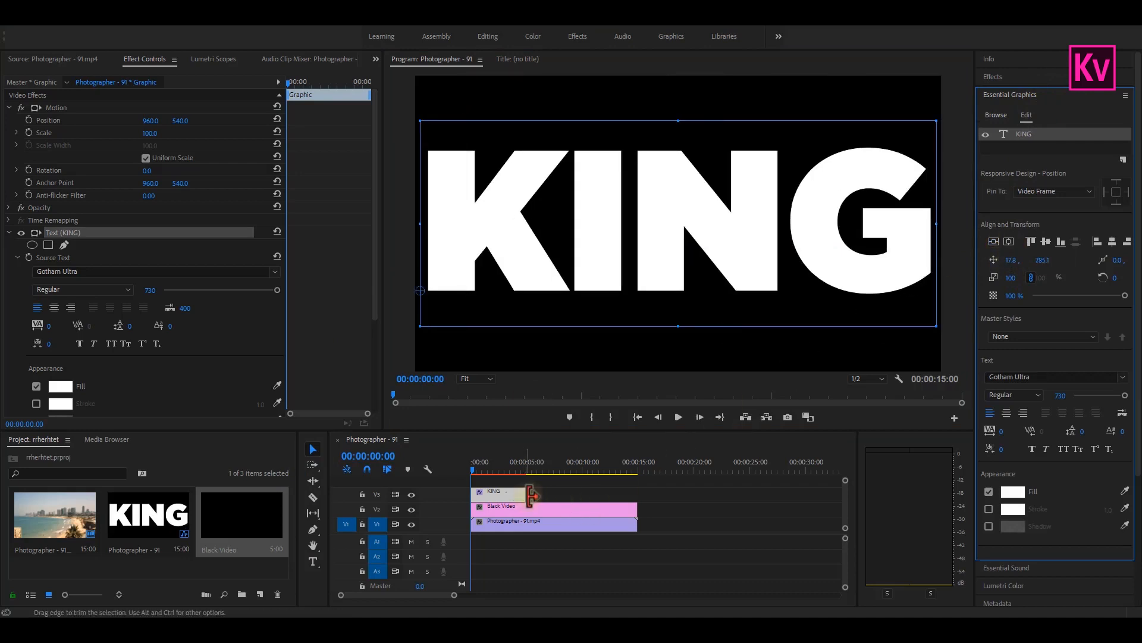
pyautogui.moveTo(531, 491); pyautogui.dragTo(632, 498)
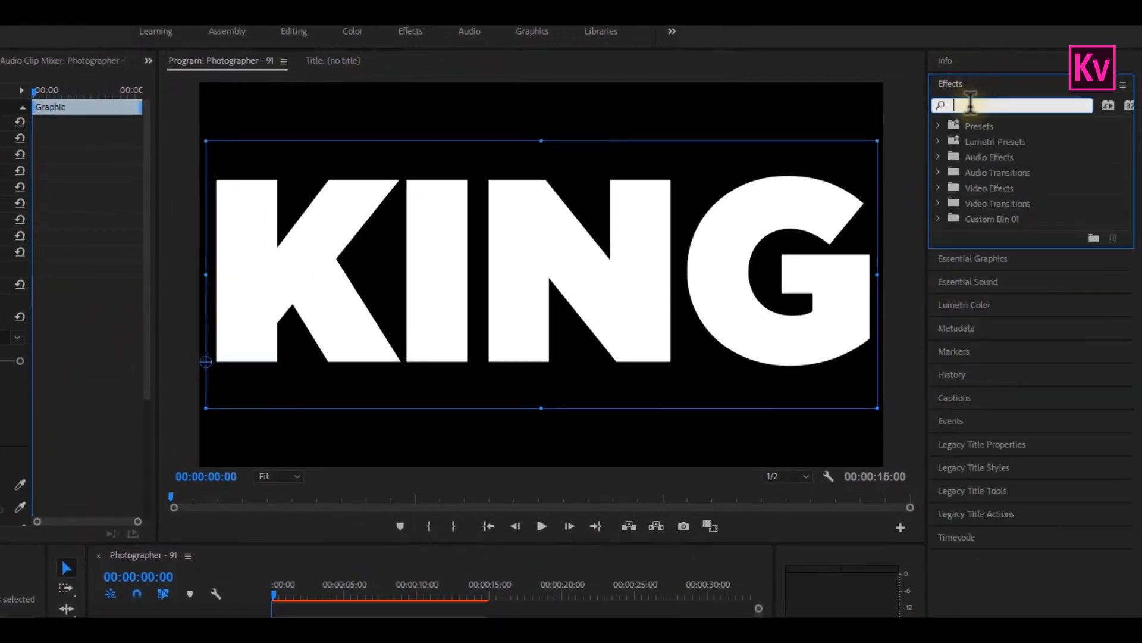
# - Apply Track Matte Key to the beach footage using the KING title track as its matte and preview it
pyautogui.write('TRACK')
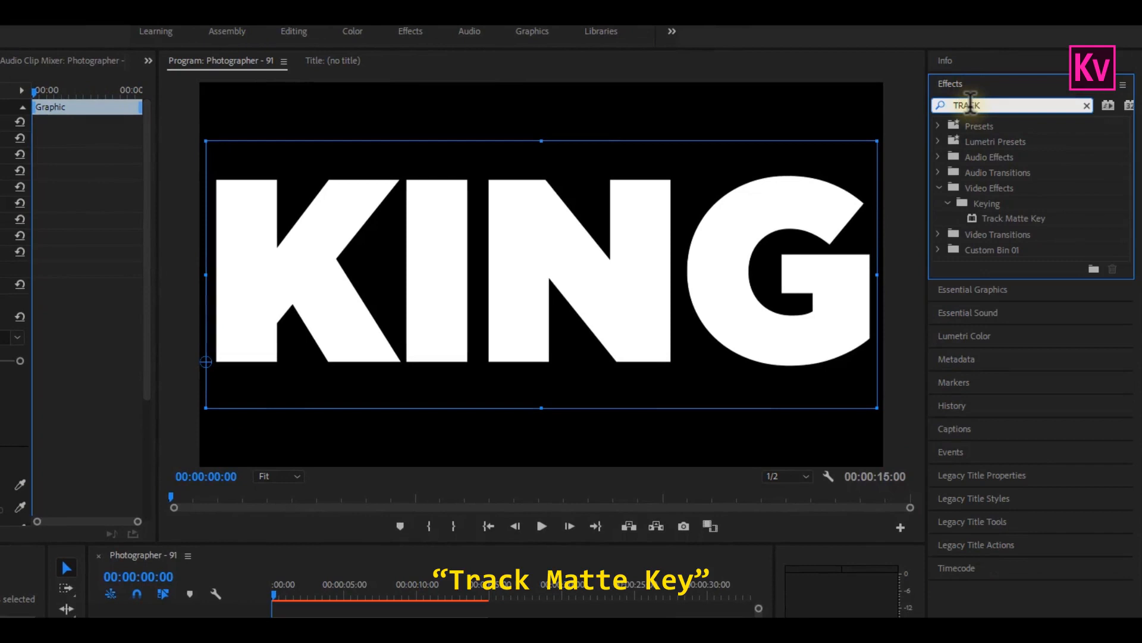
pyautogui.click(1015, 218)
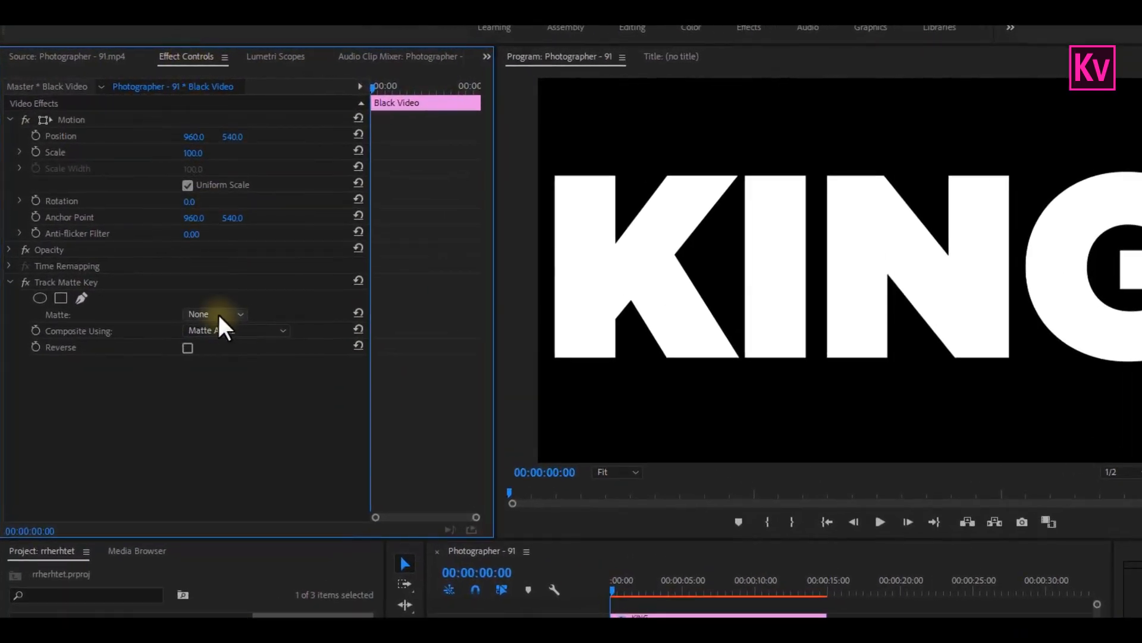
pyautogui.click(212, 314)
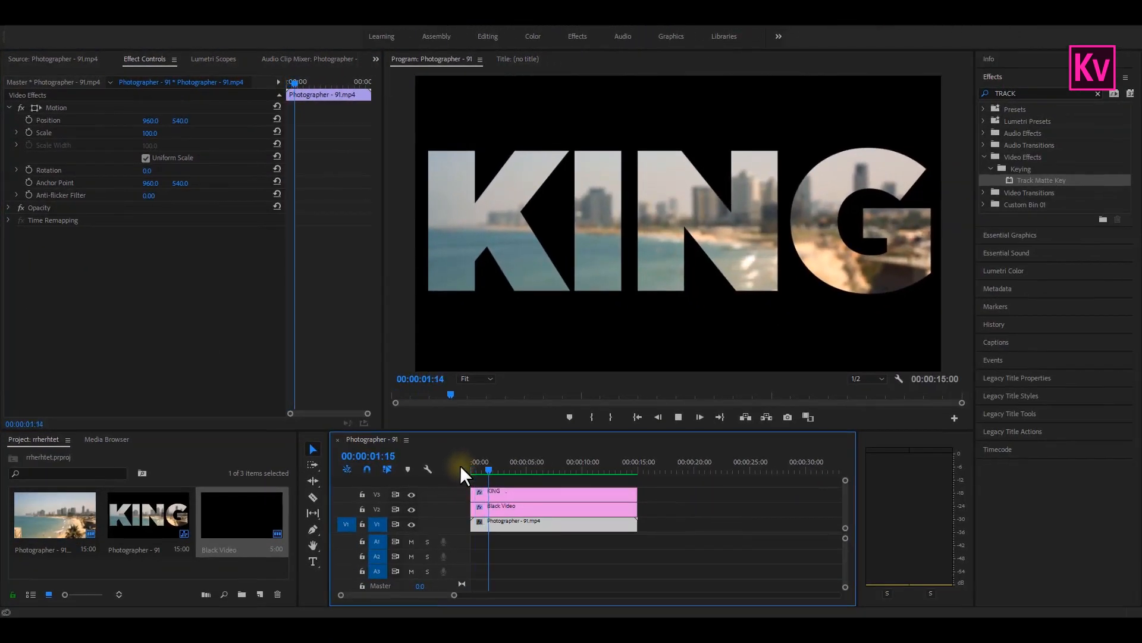
pyautogui.moveTo(488, 468); pyautogui.dragTo(510, 469)
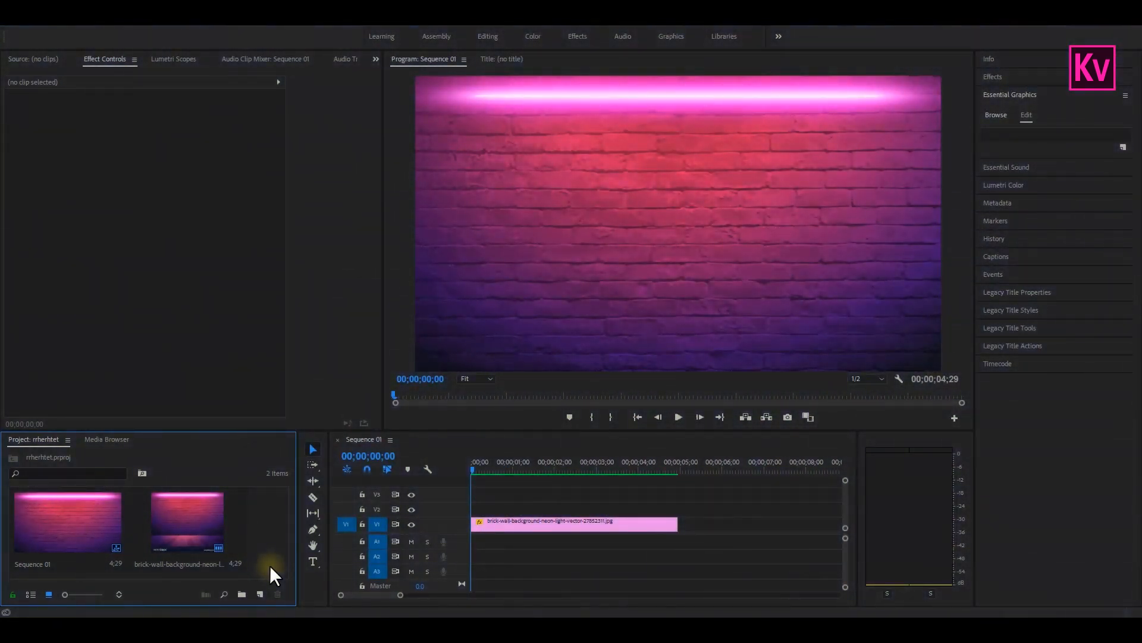
# - Keyframe Source Text frame by frame so the title spells out one letter at a time
pyautogui.click(313, 561)
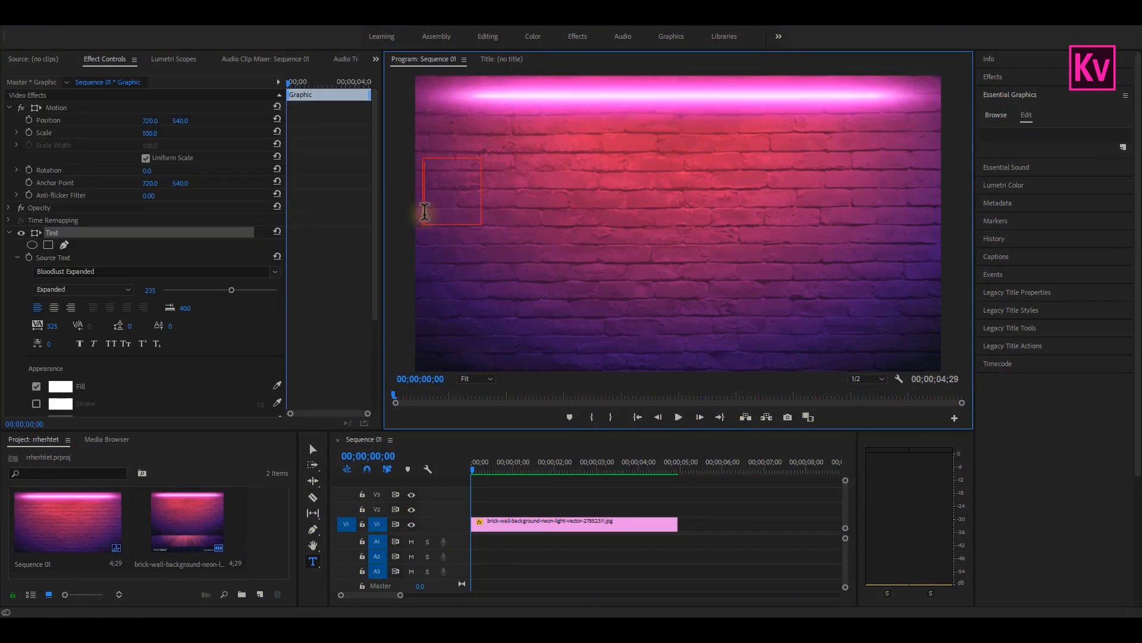
pyautogui.click(440, 258)
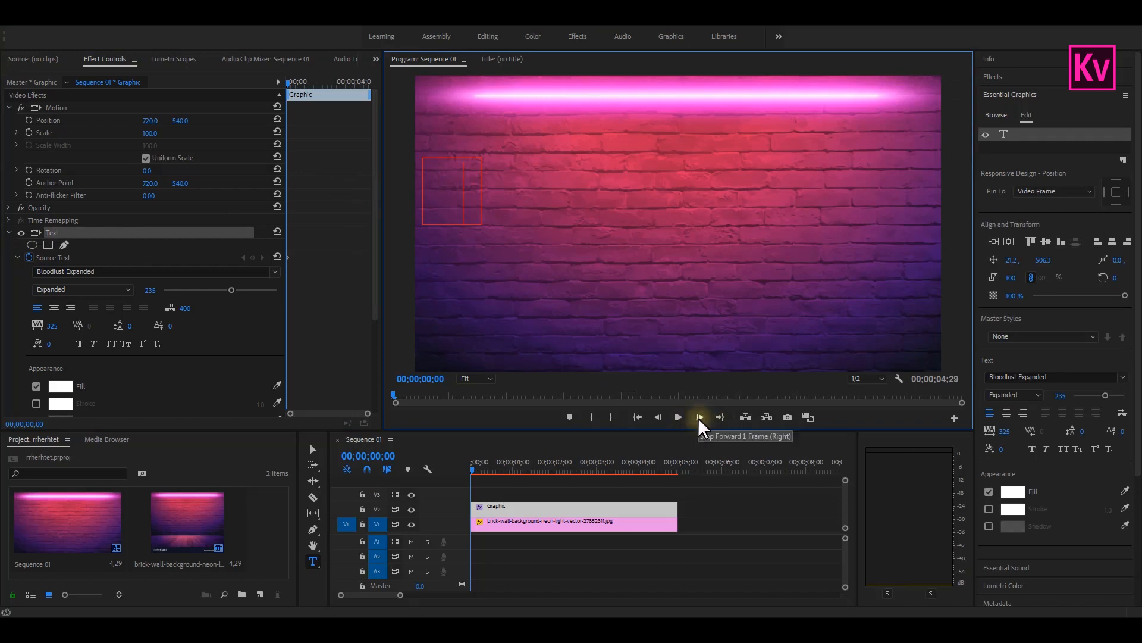
pyautogui.click(699, 417)
pyautogui.write('T')
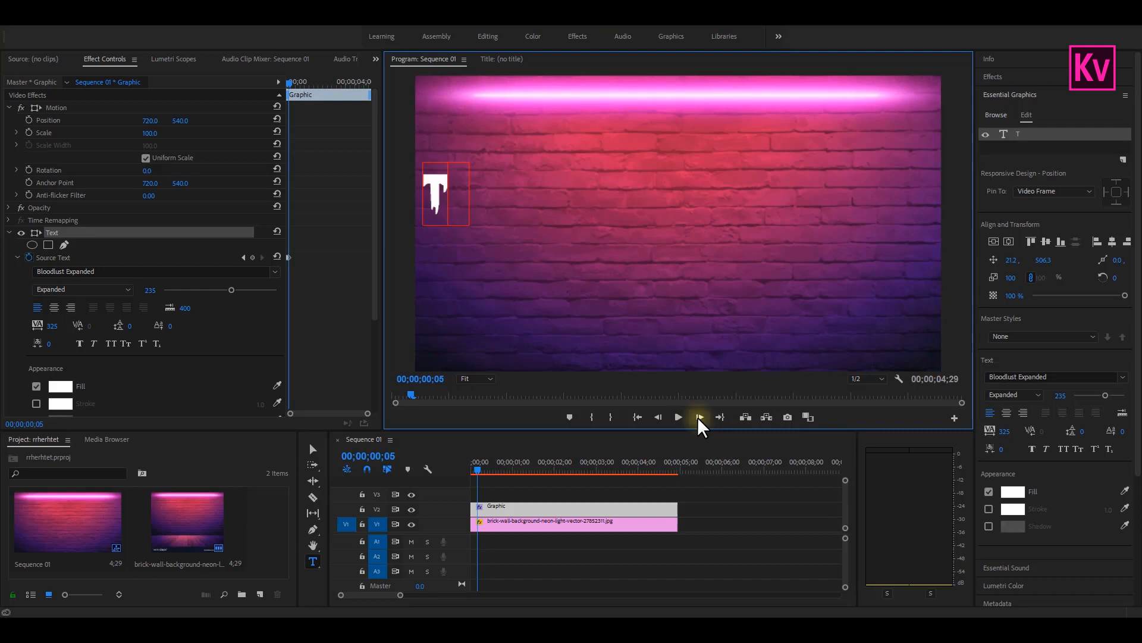
pyautogui.click(697, 416)
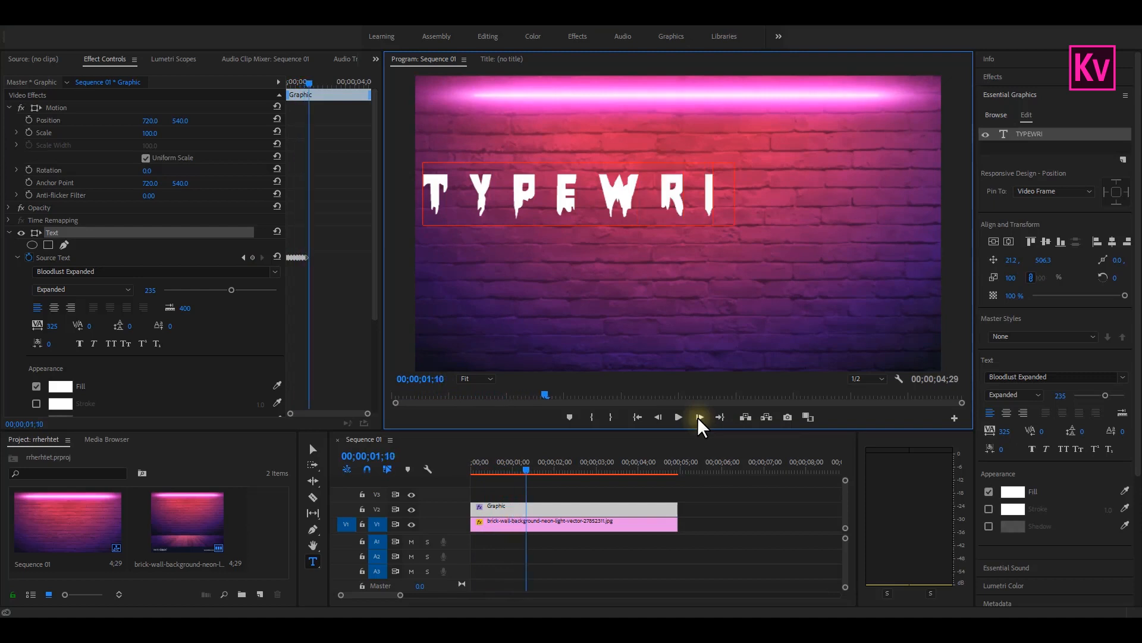
pyautogui.click(677, 416)
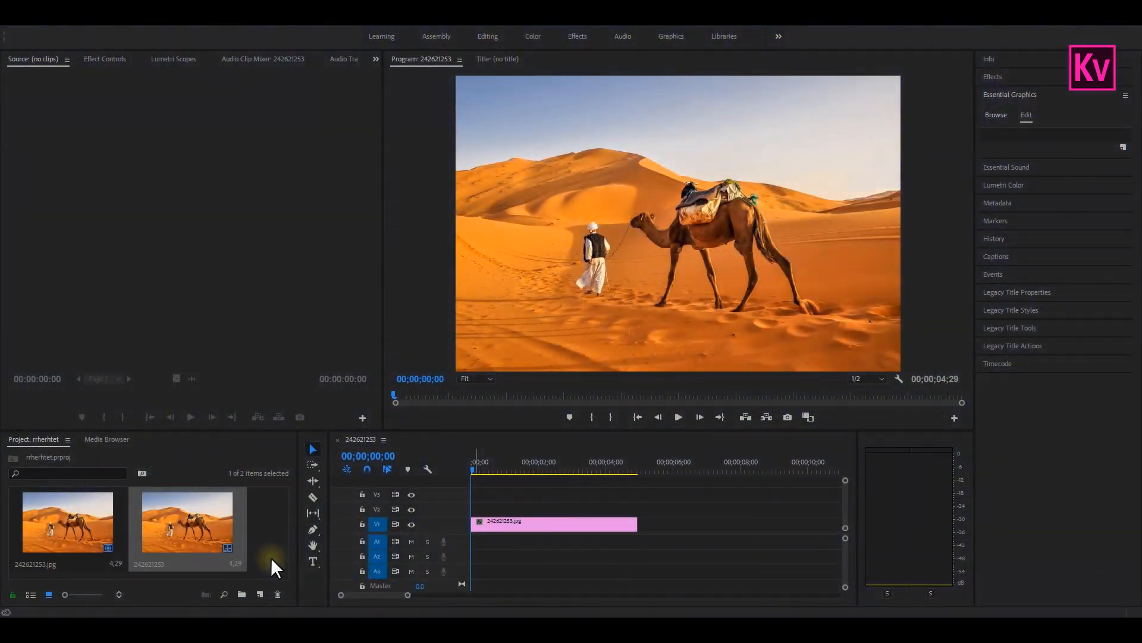
# - Type the REVEAL title on the desert image and position it in the lower centre
pyautogui.click(313, 562)
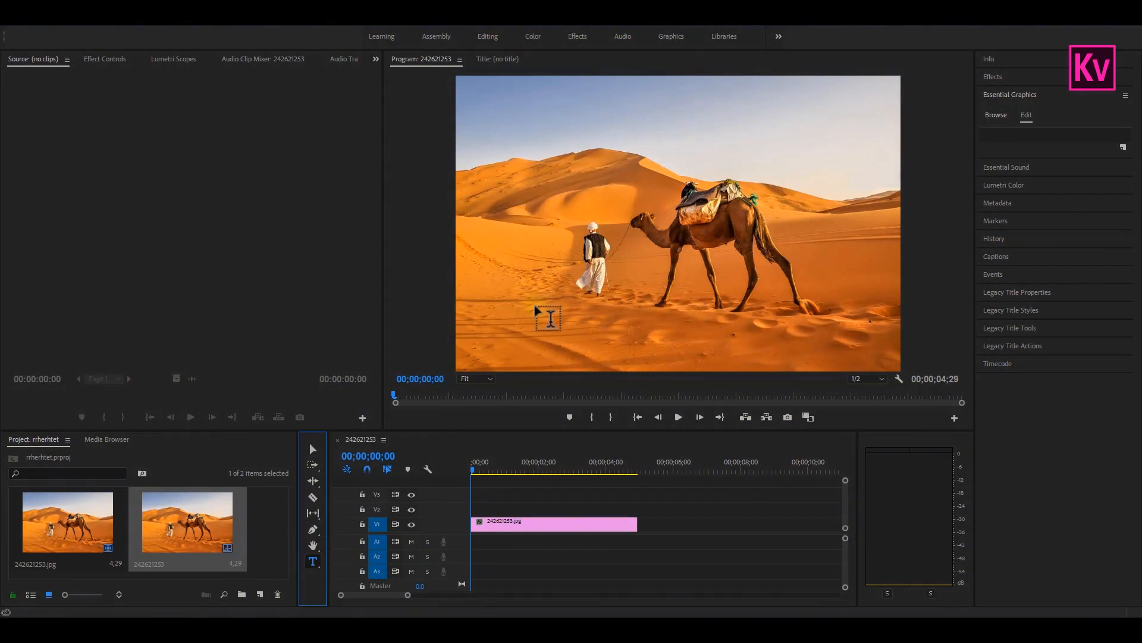
pyautogui.write('R')
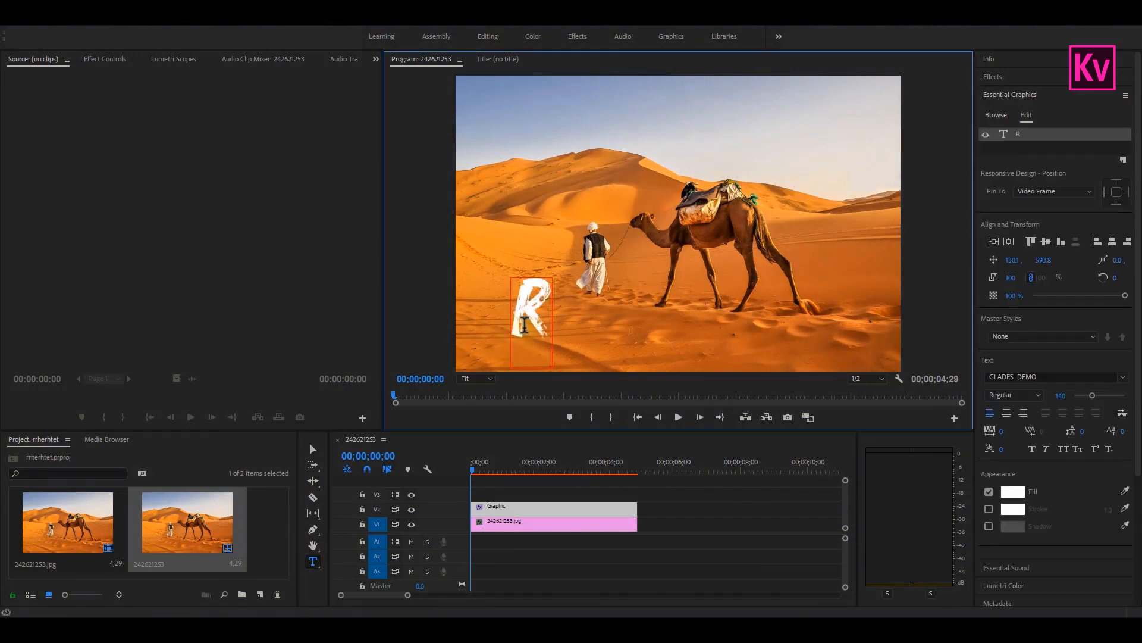
pyautogui.write('EVEAL')
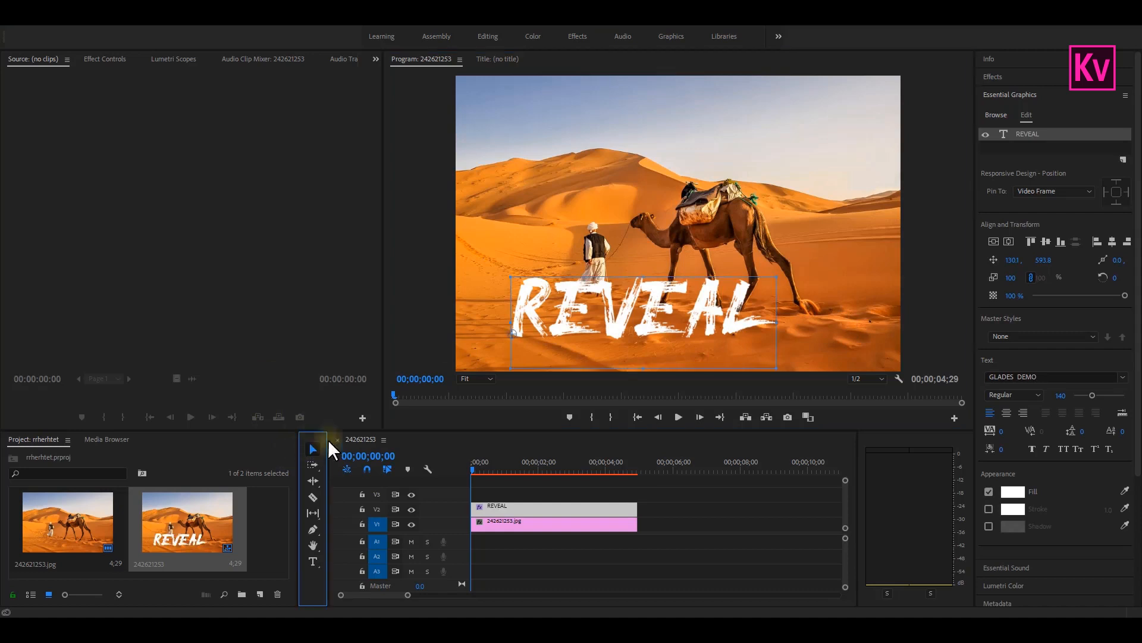
pyautogui.moveTo(627, 322); pyautogui.dragTo(627, 342)
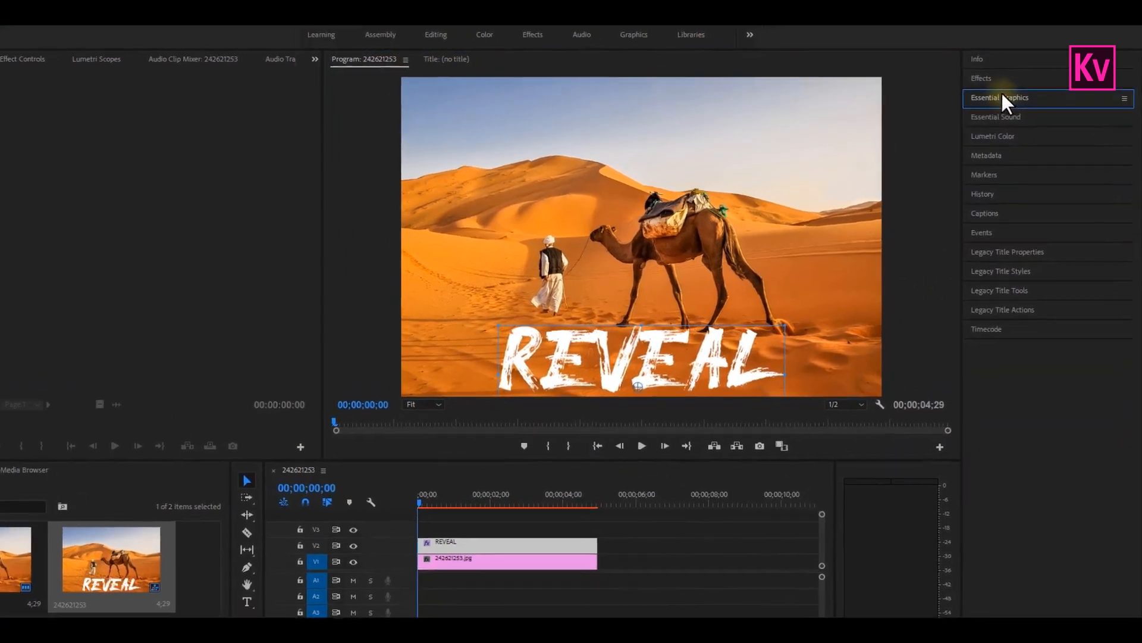
# - Find Roughen Edges in Effects and apply it to the REVEAL title
pyautogui.click(982, 79)
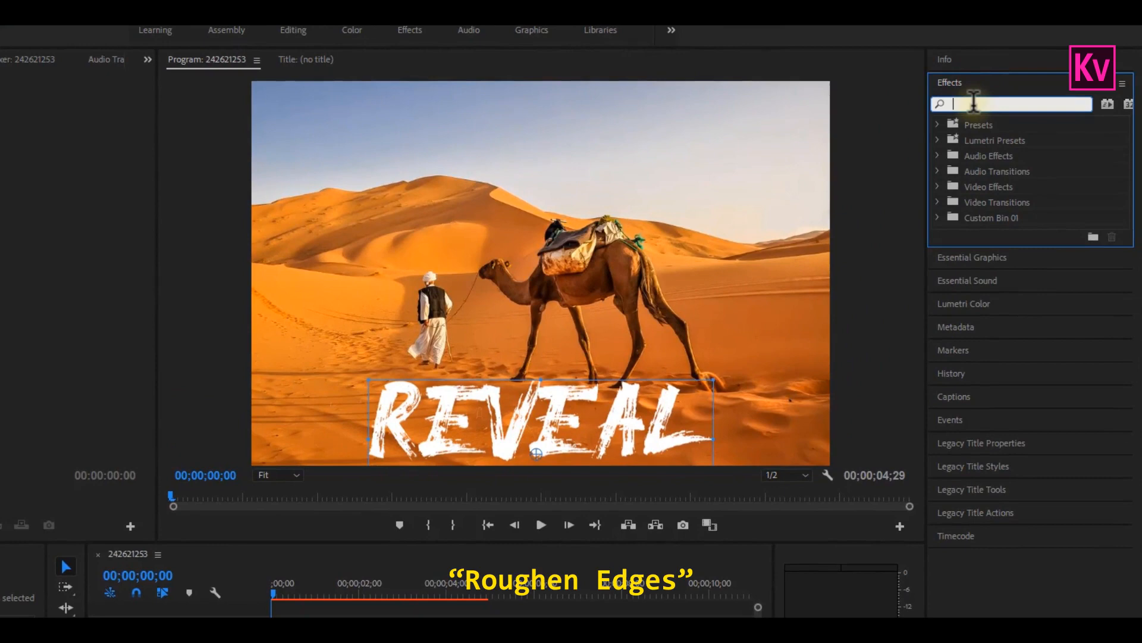
pyautogui.write('roughe')
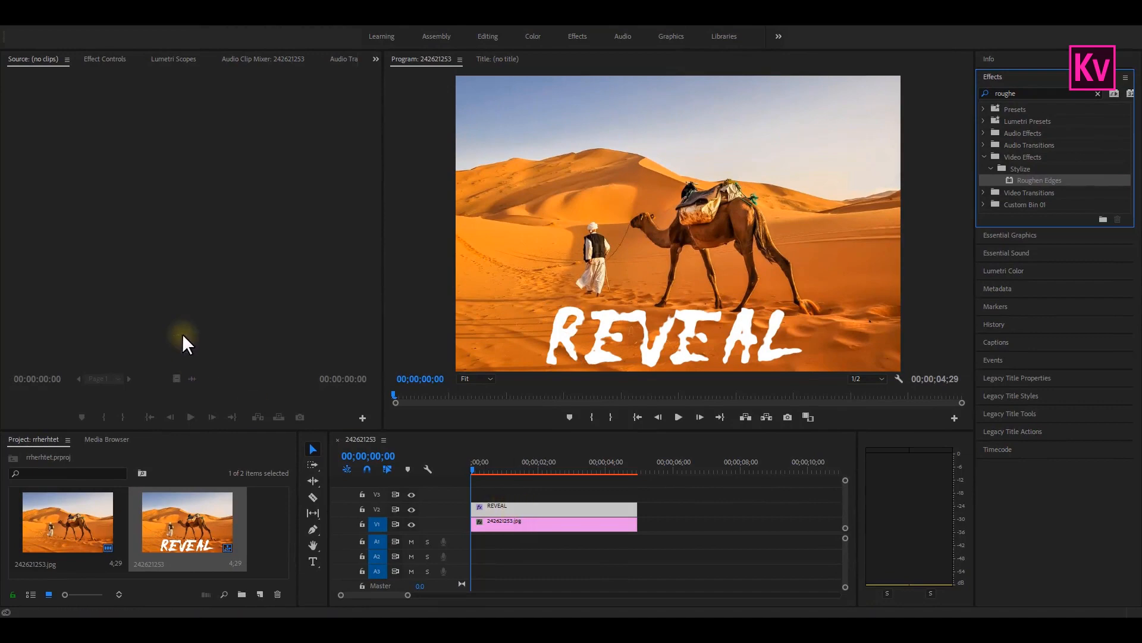
pyautogui.click(105, 59)
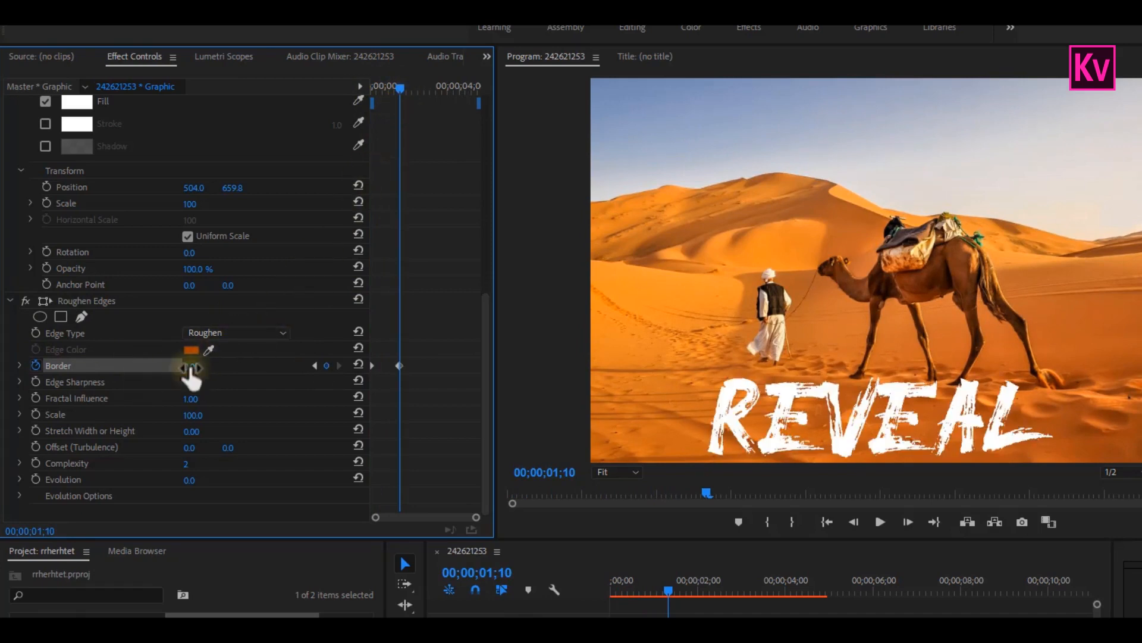
# - Keyframe Border from 500 down to 0 and preview REVEAL forming from rough blobs
pyautogui.rightClick(372, 365)
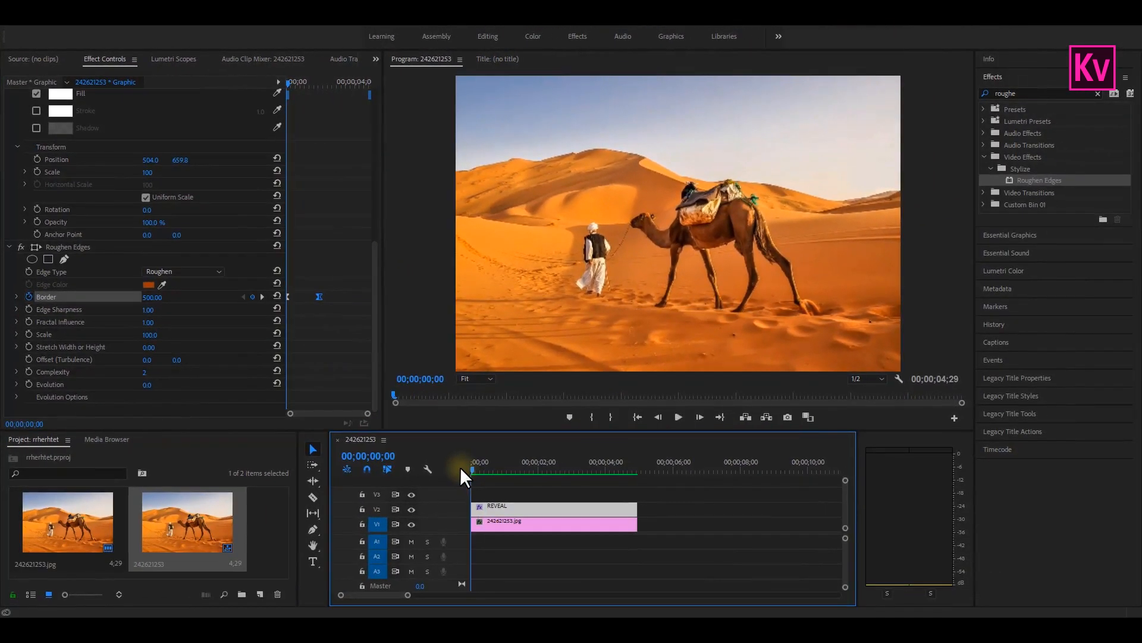
pyautogui.click(677, 417)
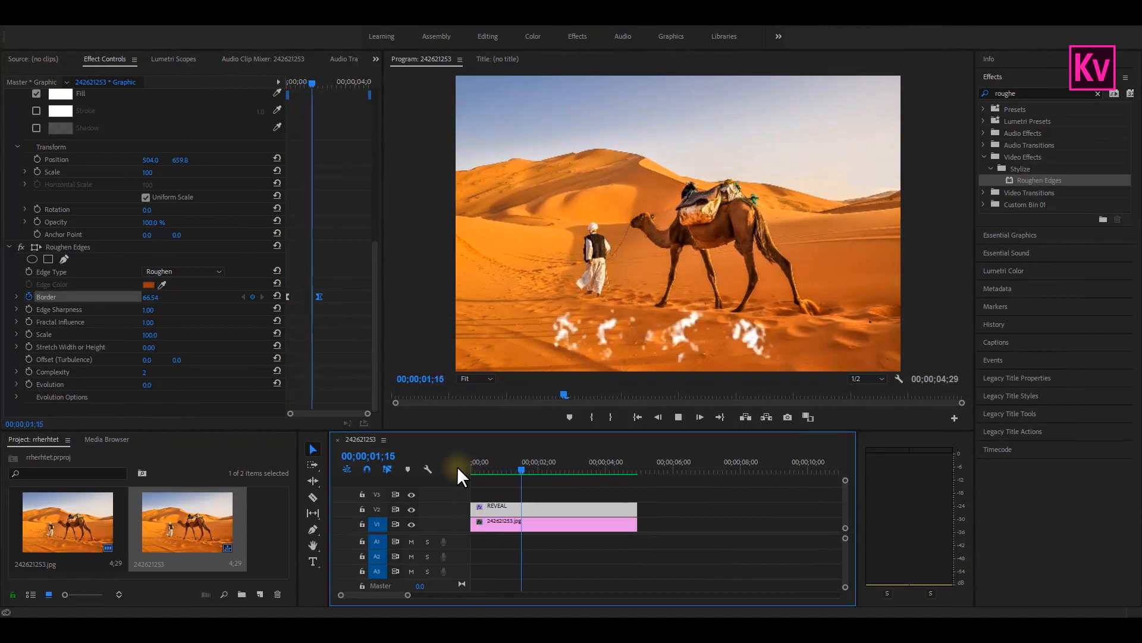
pyautogui.moveTo(522, 470); pyautogui.dragTo(588, 470)
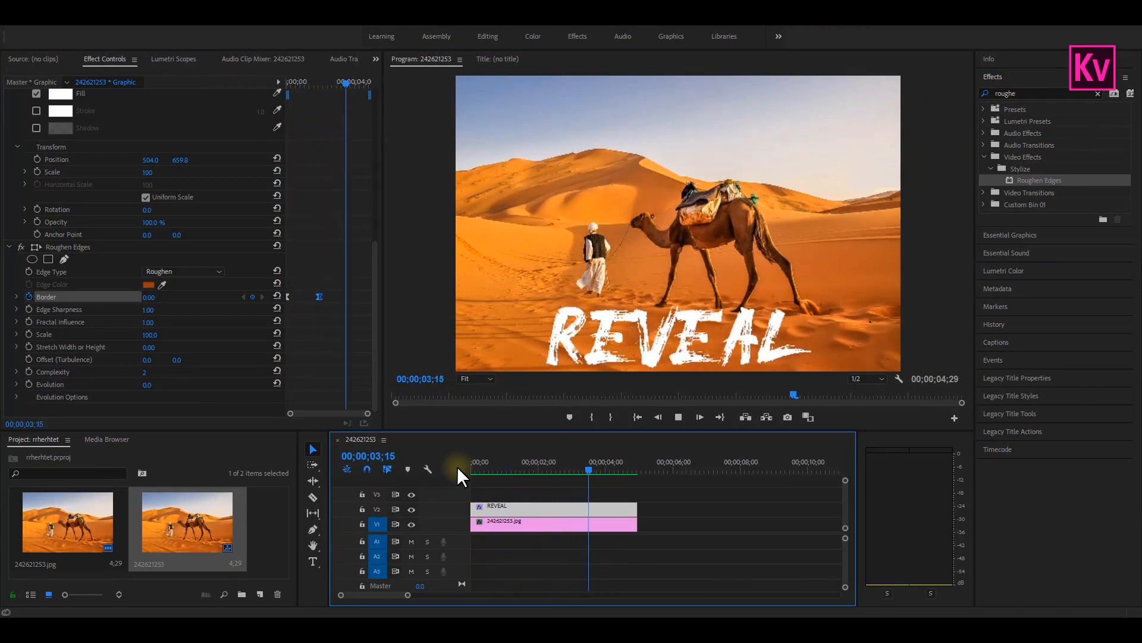